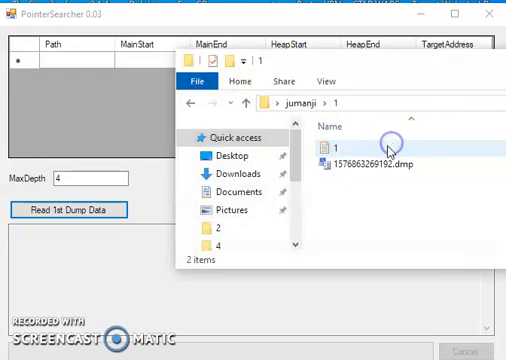
Select the text file '1' in the jumanji folder 1.
click(380, 163)
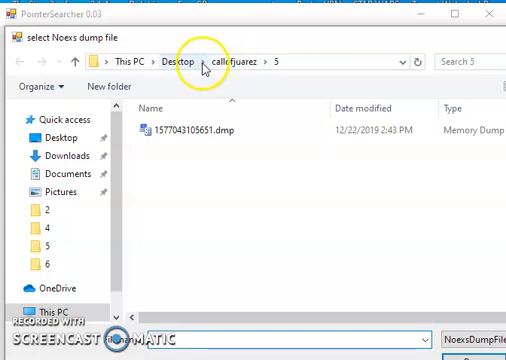
Browse from Desktop into the jumanji folder to pick the first dump.
click(174, 61)
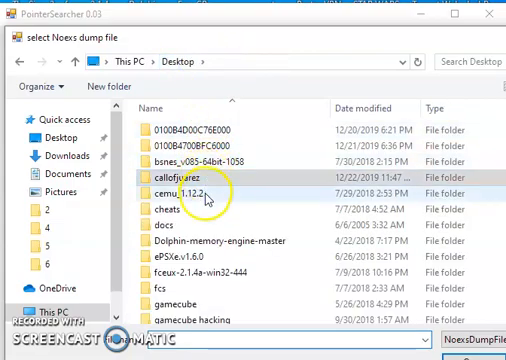
scroll(down, 3)
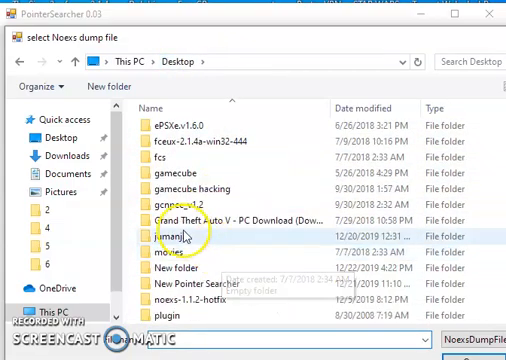
double_click(178, 238)
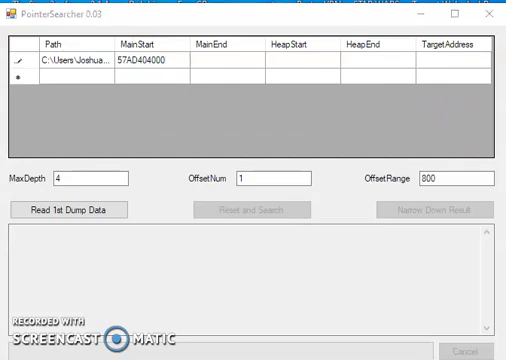
Paste main end 57B3A15000 and heap end 49FFF00000 into row one, then target address.
click(215, 66)
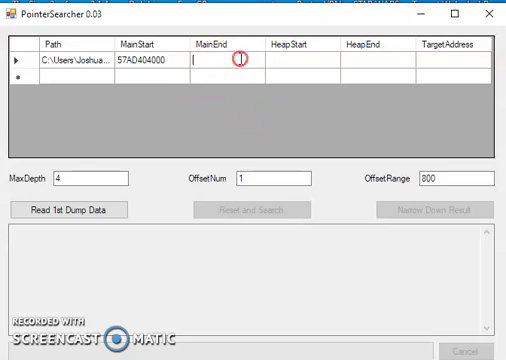
right_click(234, 65)
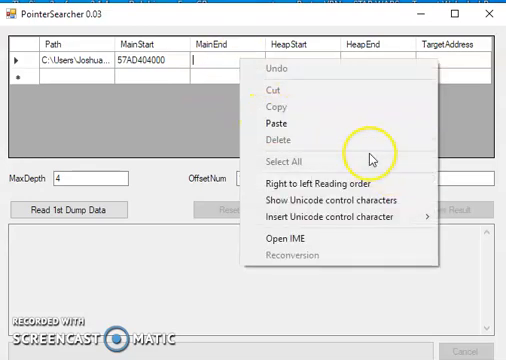
click(263, 113)
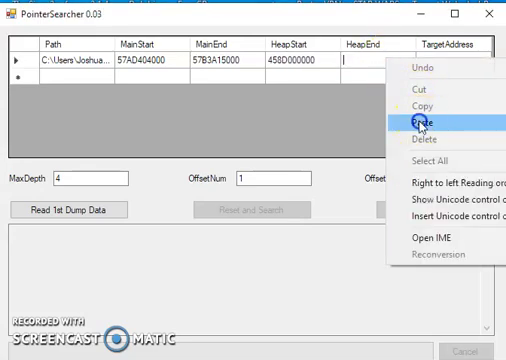
click(420, 119)
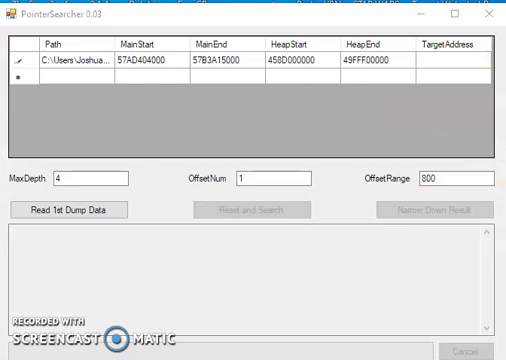
right_click(475, 72)
text(5)
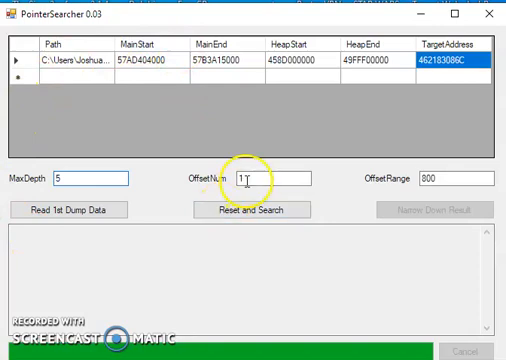
Set offset num to 2 and run a fresh pointer search.
text(2)
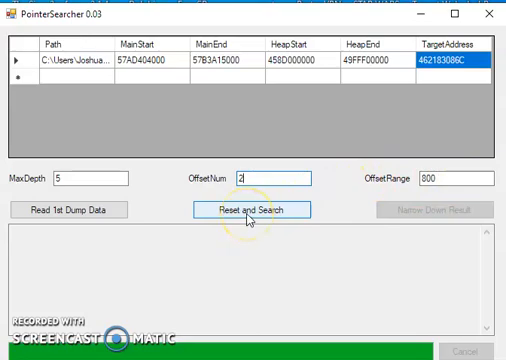
click(257, 209)
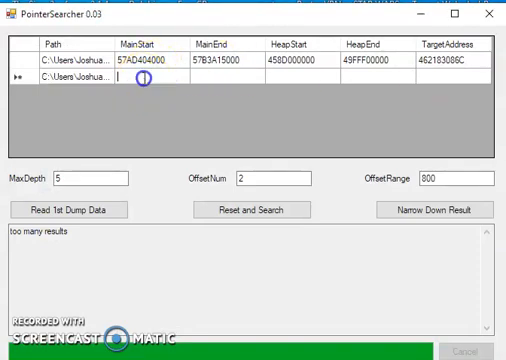
Enter main start 49CF604000, paste heap start and target, then narrow down results.
text(49CF604000)
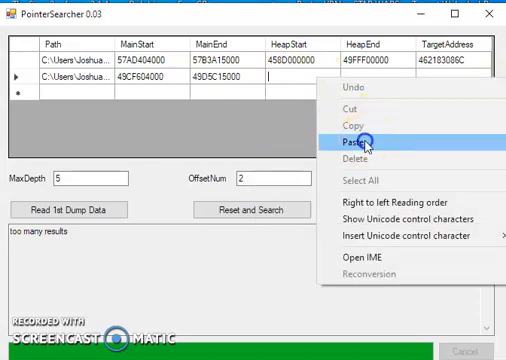
click(358, 143)
text(35BFF00000)
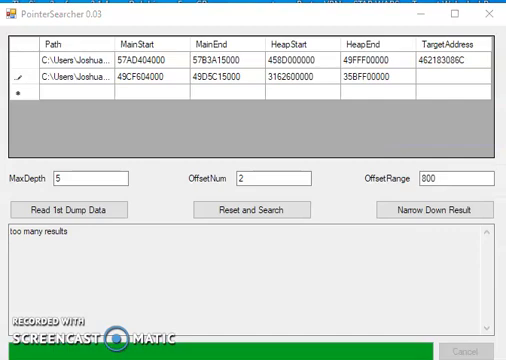
right_click(432, 85)
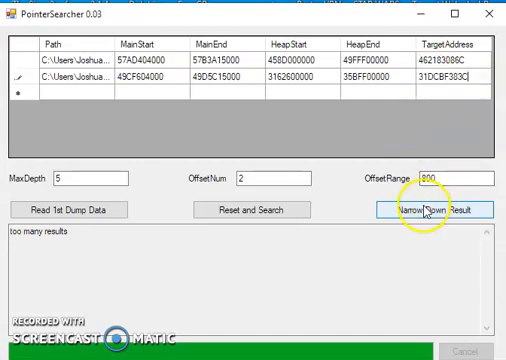
click(418, 210)
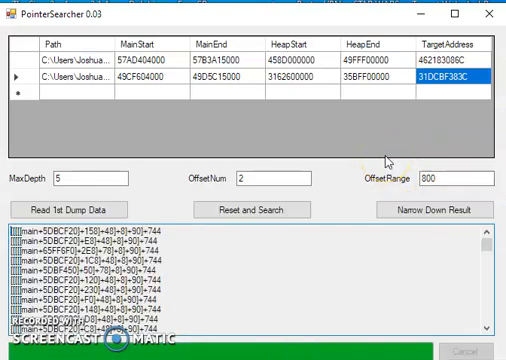